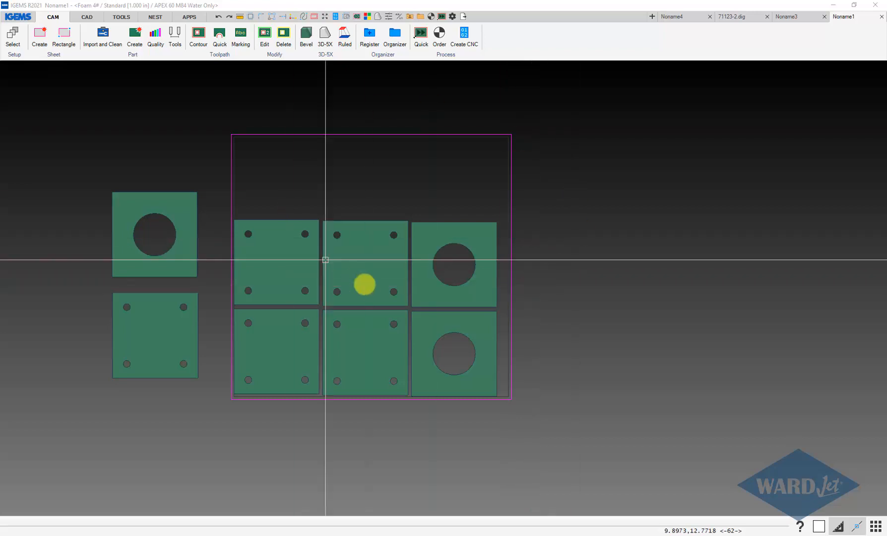
mouse_move(370, 315)
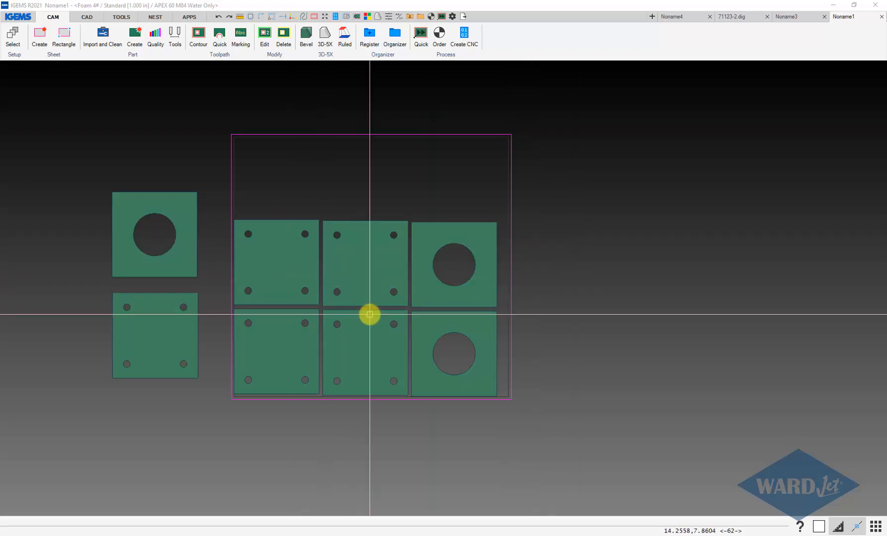
mouse_move(369, 314)
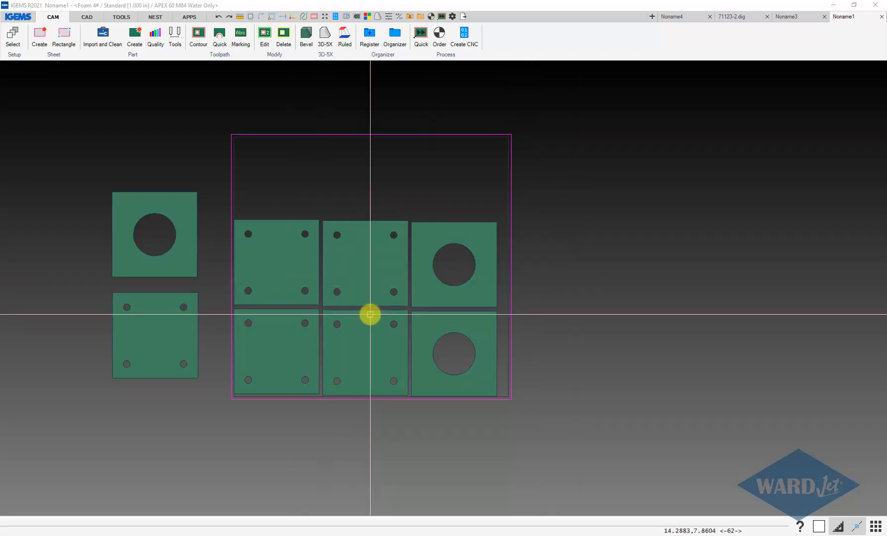
mouse_move(260, 174)
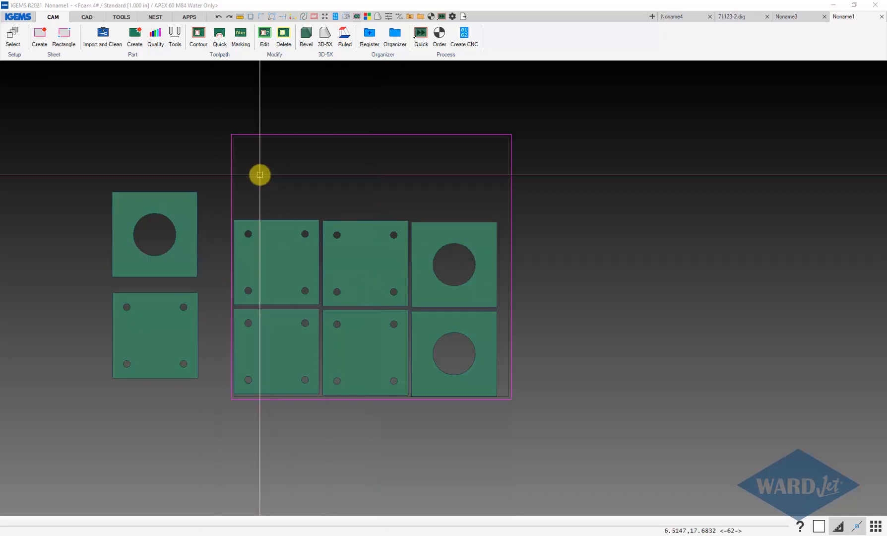
mouse_move(226, 167)
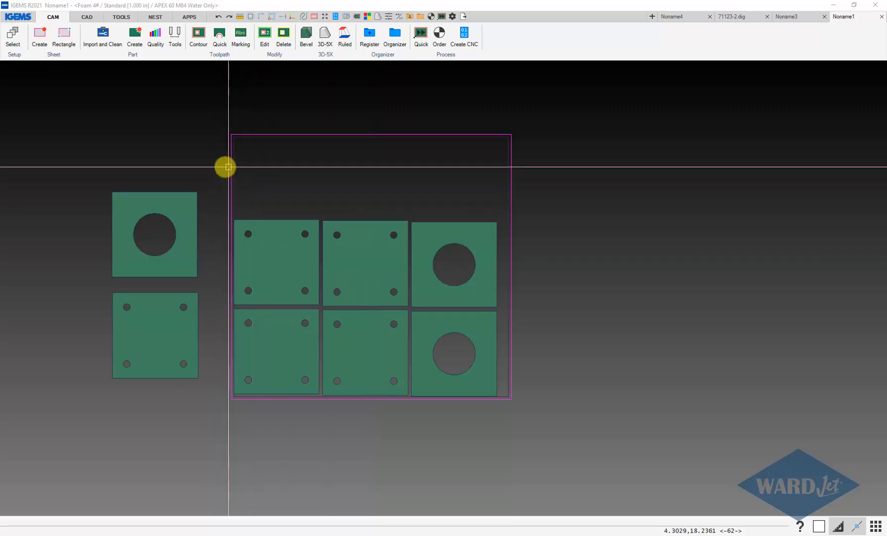
mouse_move(282, 179)
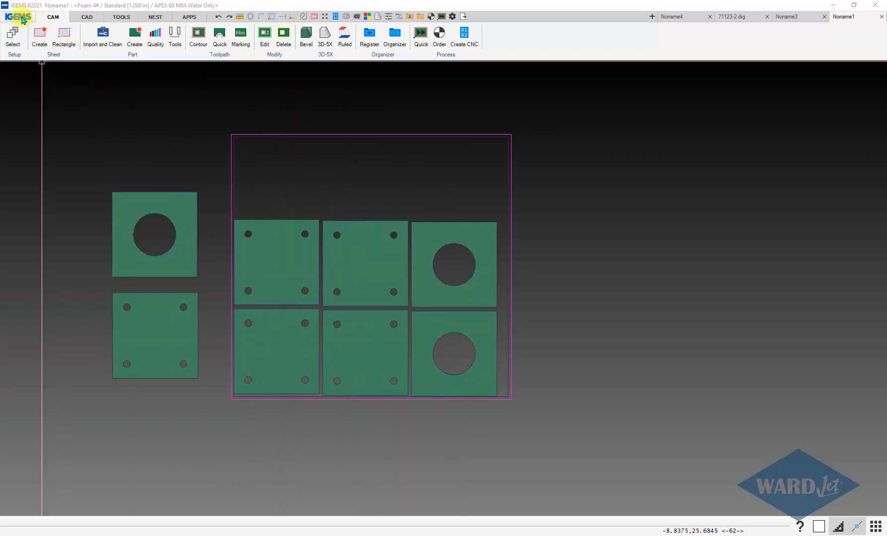
Start a Save As from the IGEMS menu, review the file types, then cancel without saving.
click(17, 16)
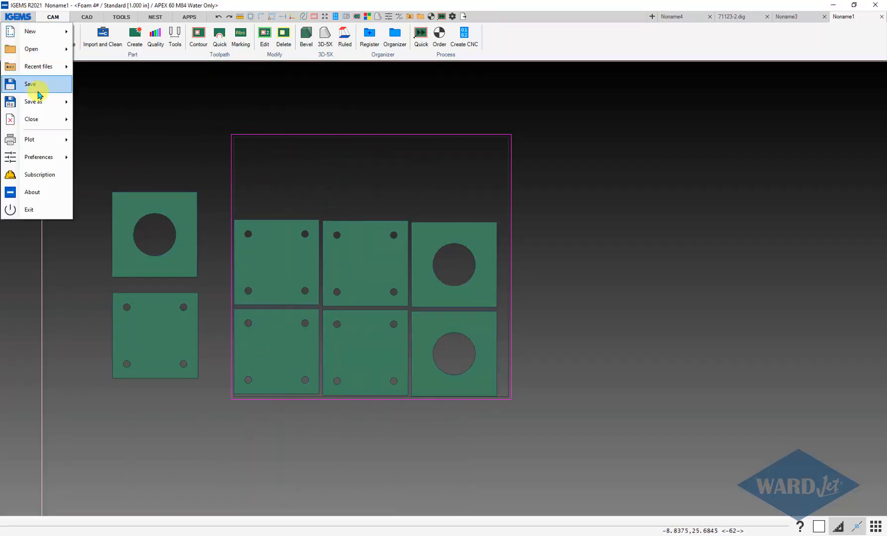
click(32, 101)
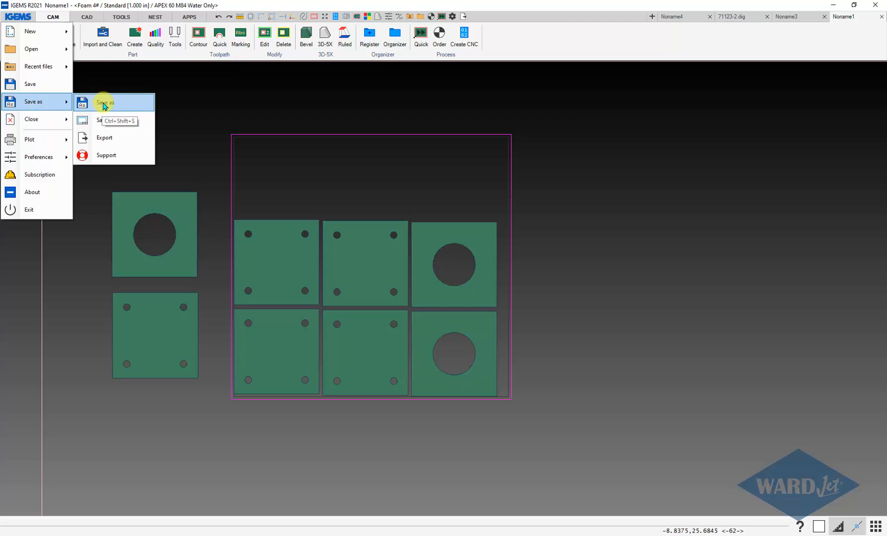
click(105, 102)
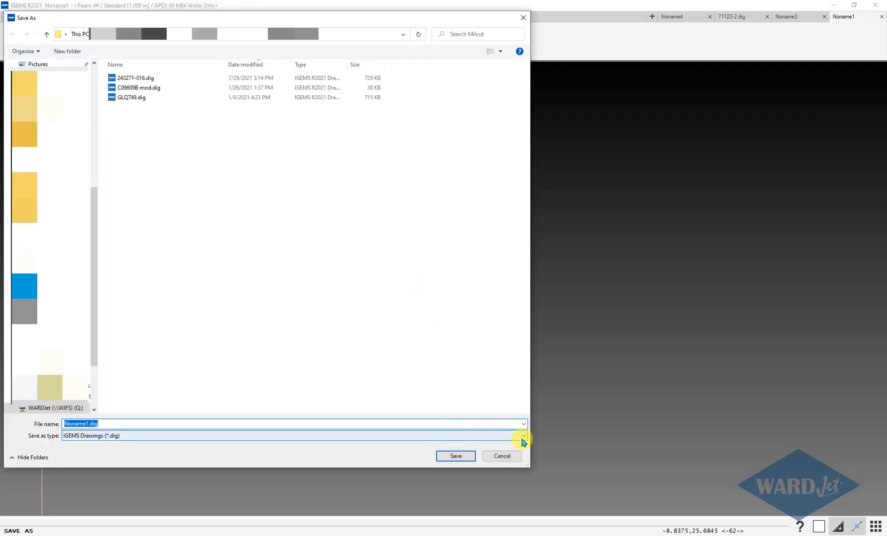
click(521, 435)
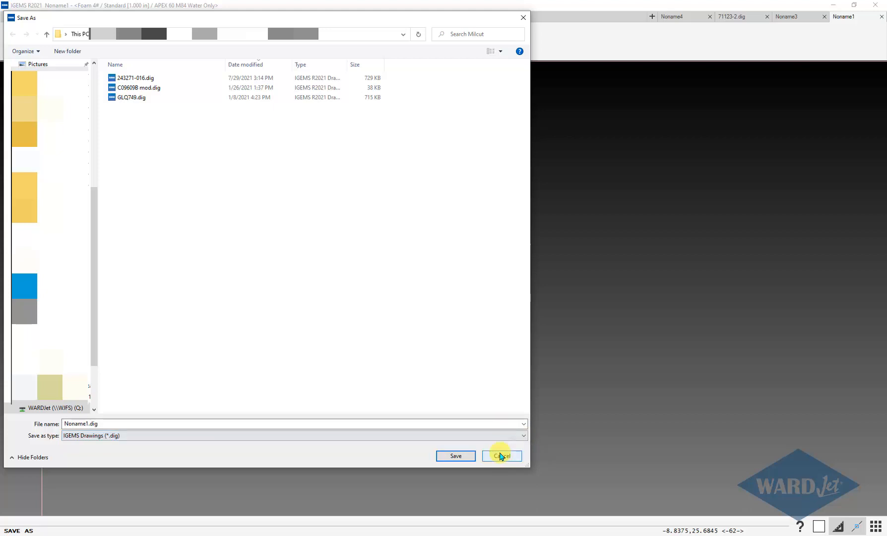
click(501, 456)
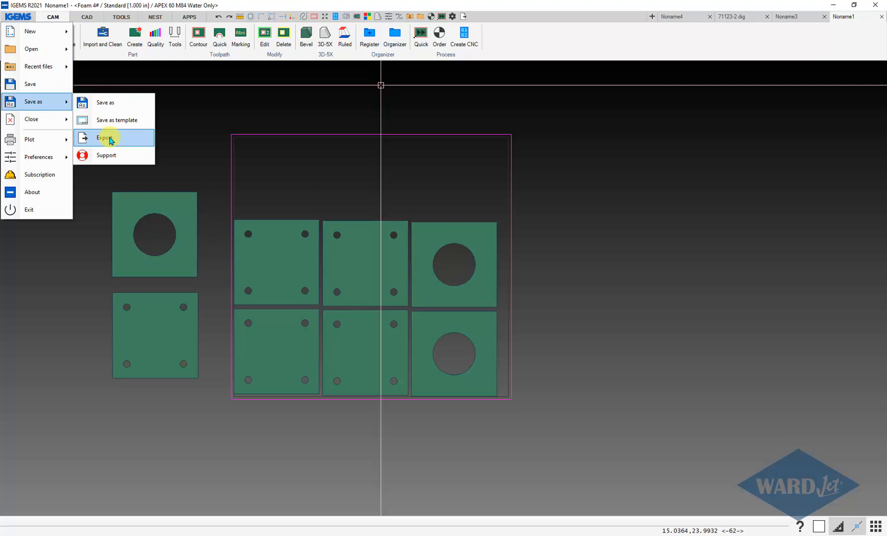
Export the nested sheet to the Desktop as DXF file 'Nest 1'.
click(105, 138)
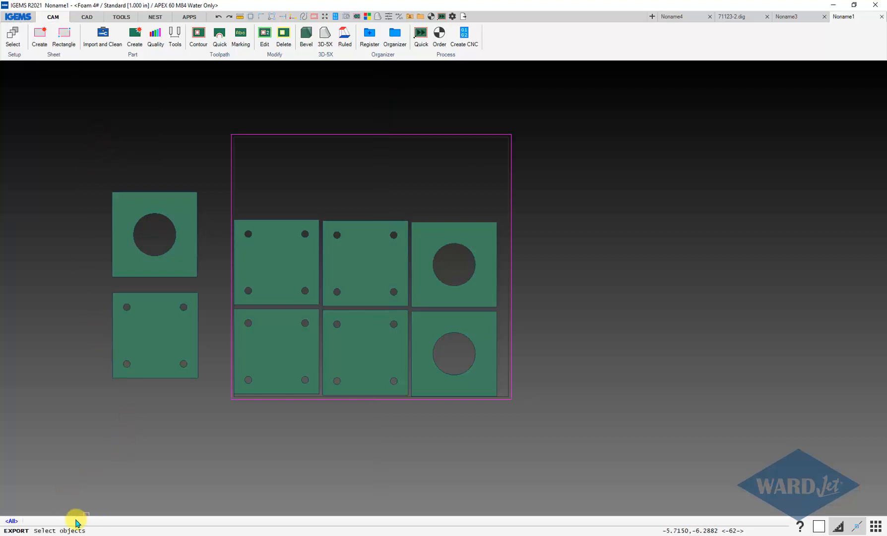
mouse_move(213, 115)
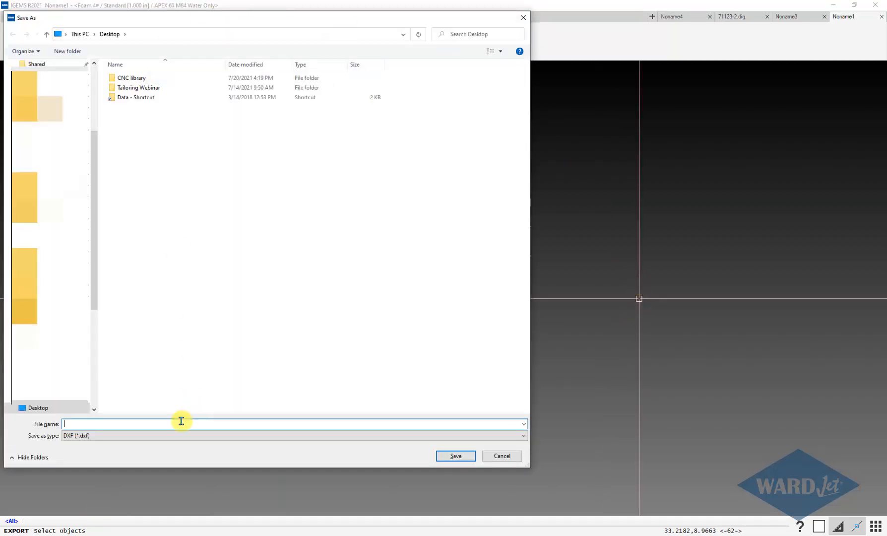
text(Nest 1)
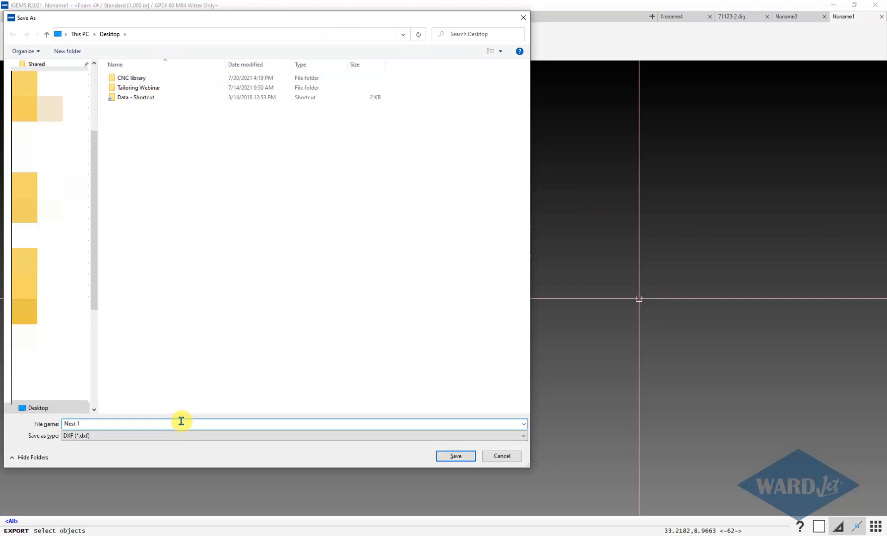
click(456, 456)
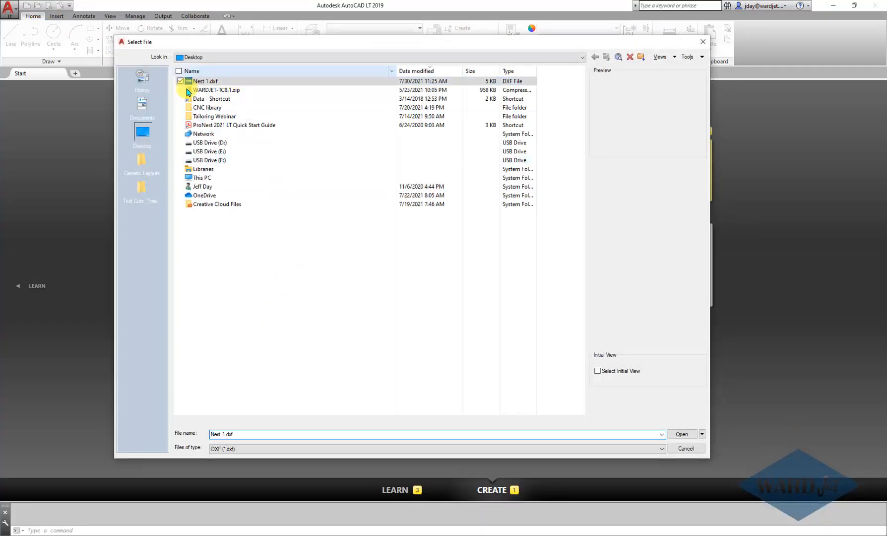
Open Nest 1.dxf from the Desktop in AutoCAD LT.
click(681, 434)
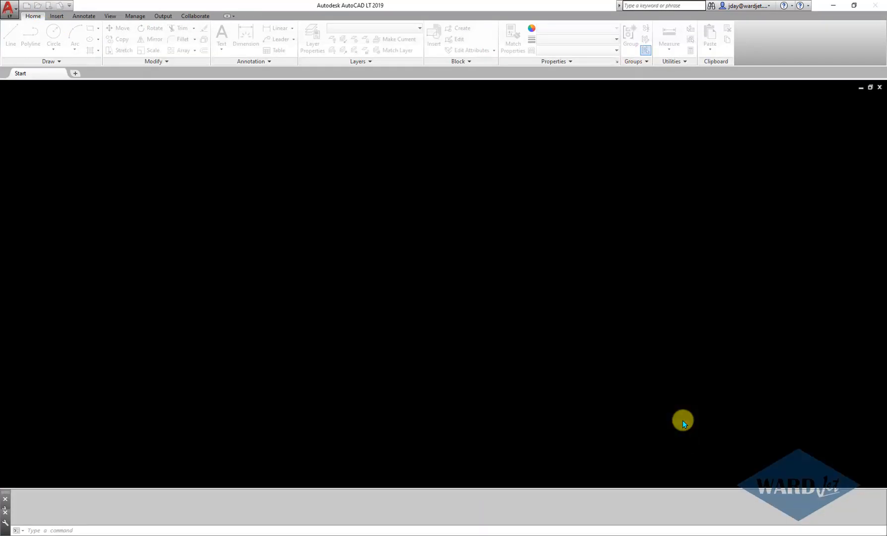